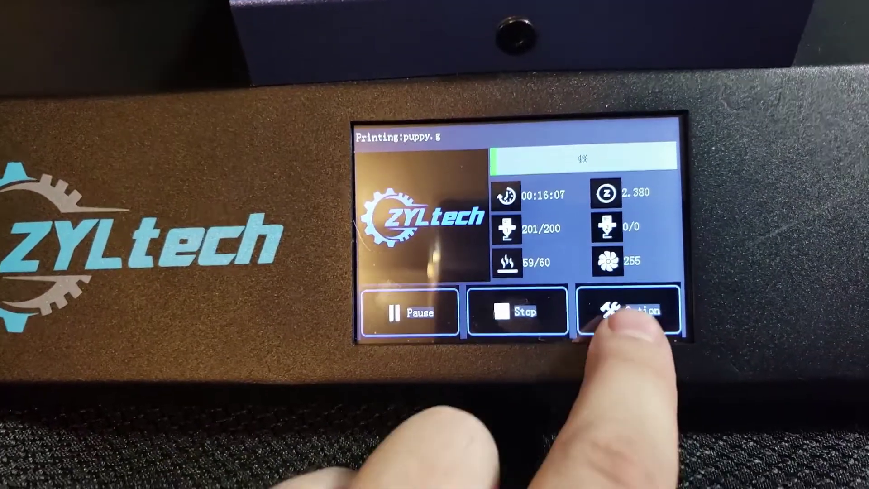
Bring up the in-print Operation menu for puppy.g, with temperature, fan, filament and speed controls.
click(628, 309)
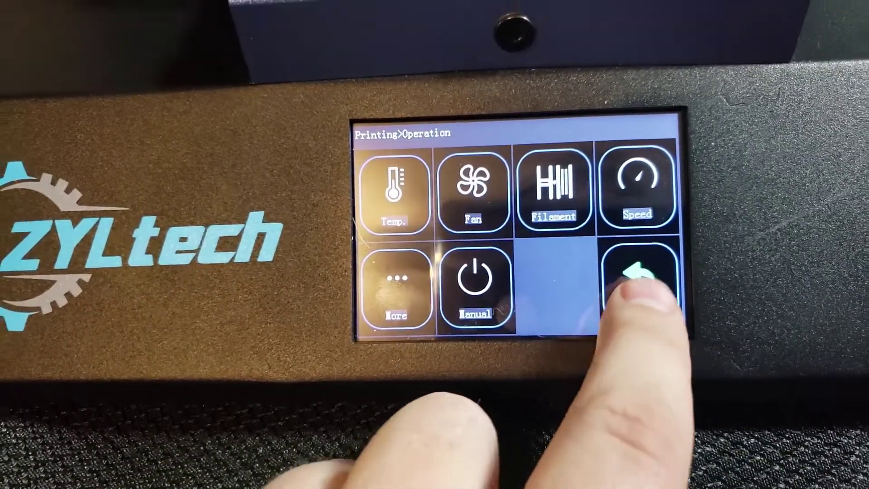